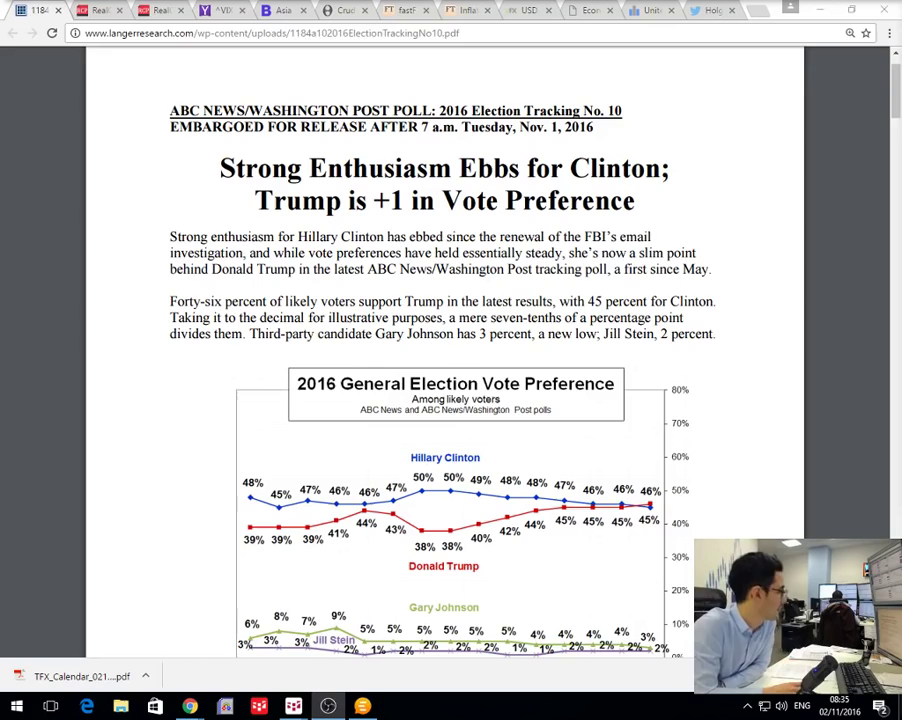
{"action": "mouse_move", "coordinate": [698, 385]}
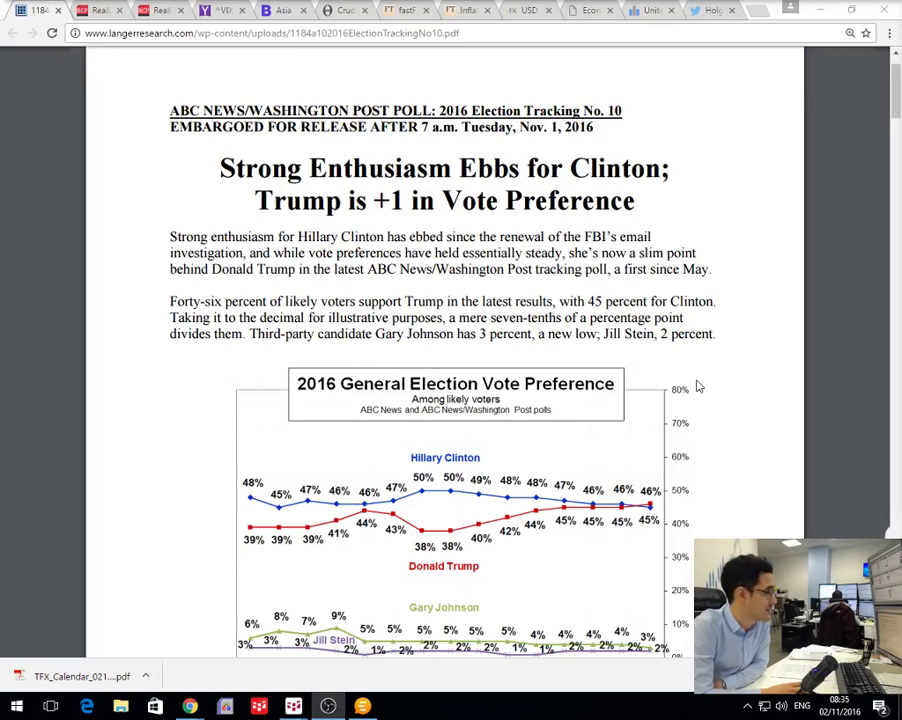
- Read the ABC/Washington Post poll past the 2016 vote-preference chart to page two
{"action": "scroll", "scroll_direction": "down", "scroll_amount": 3}
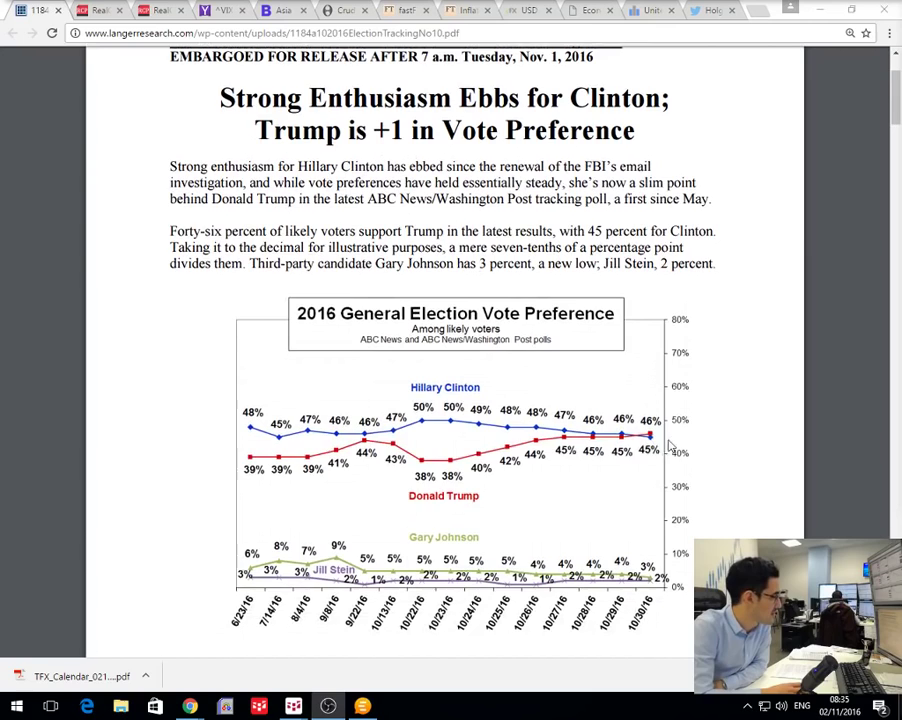
{"action": "scroll", "scroll_direction": "down", "scroll_amount": 3}
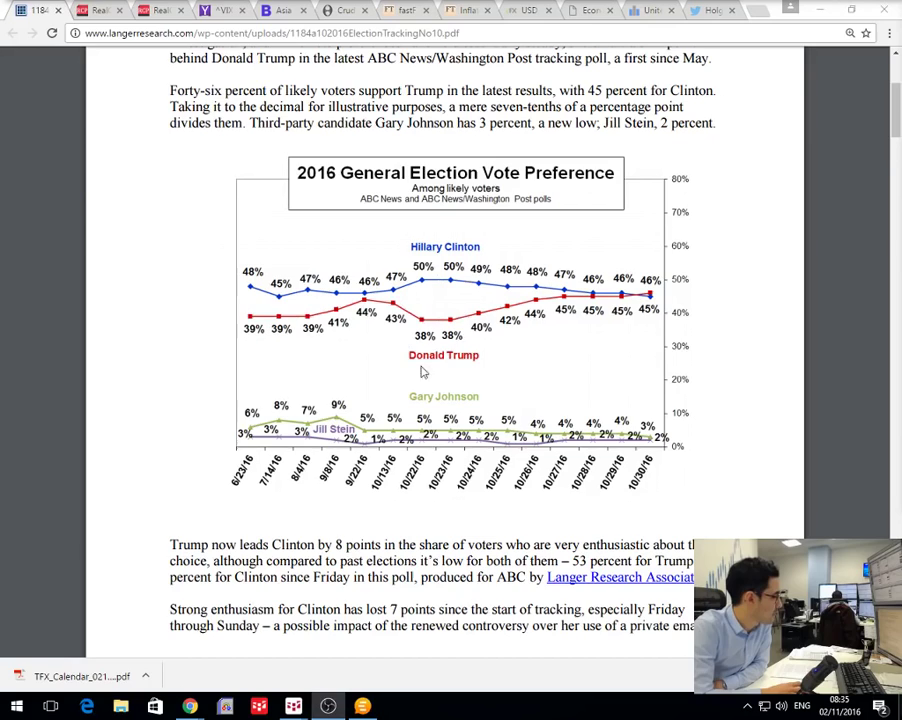
{"action": "mouse_move", "coordinate": [456, 362]}
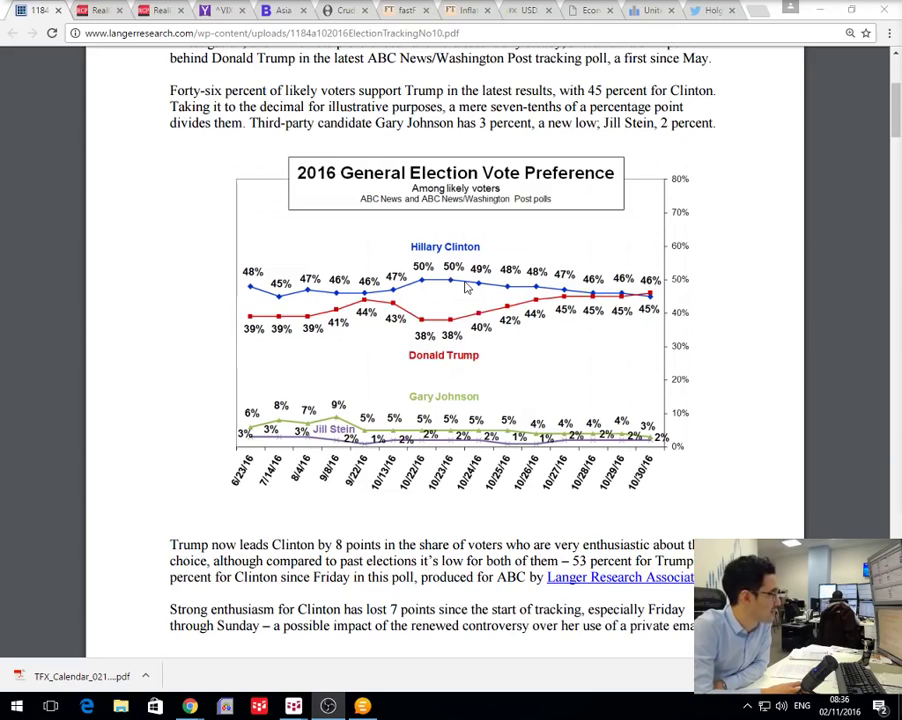
{"action": "mouse_move", "coordinate": [519, 291]}
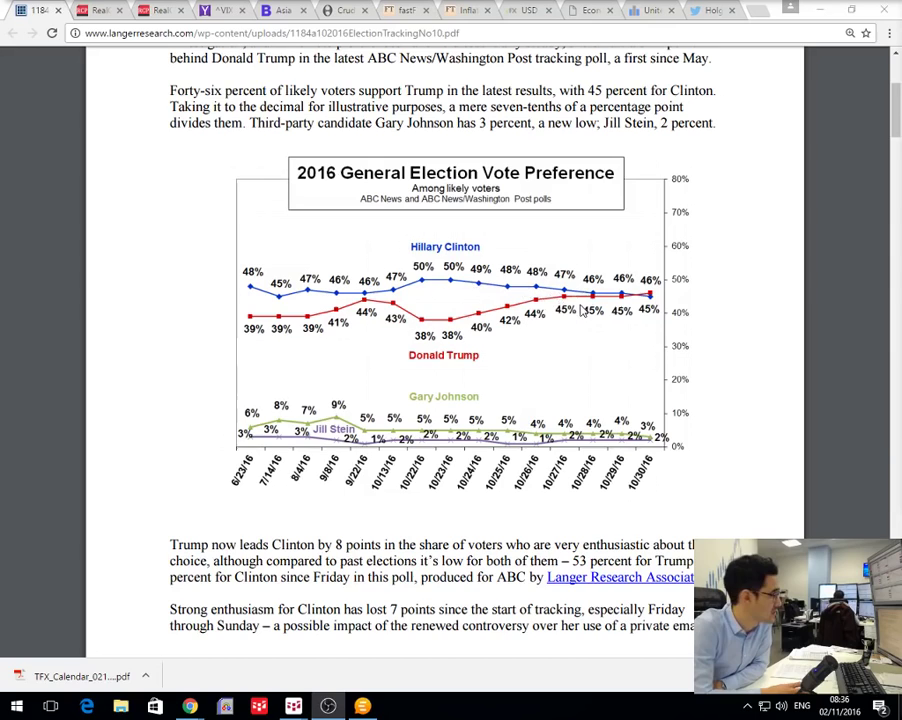
{"action": "scroll", "scroll_direction": "down", "scroll_amount": 3}
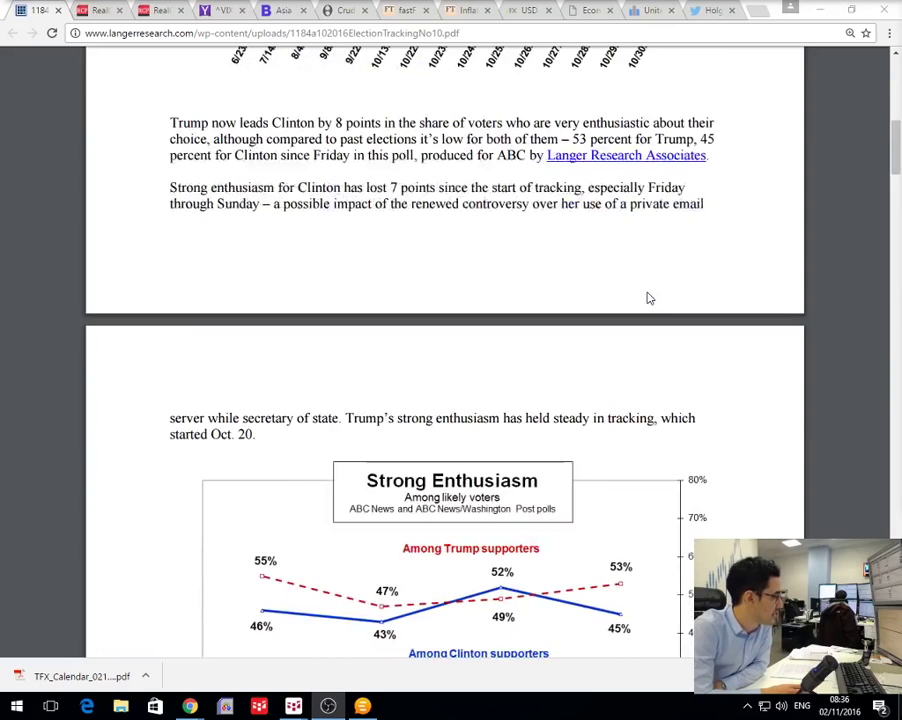
- Bring the full Trump-versus-Clinton Strong Enthusiasm chart into view
{"action": "scroll", "scroll_direction": "down", "scroll_amount": 3}
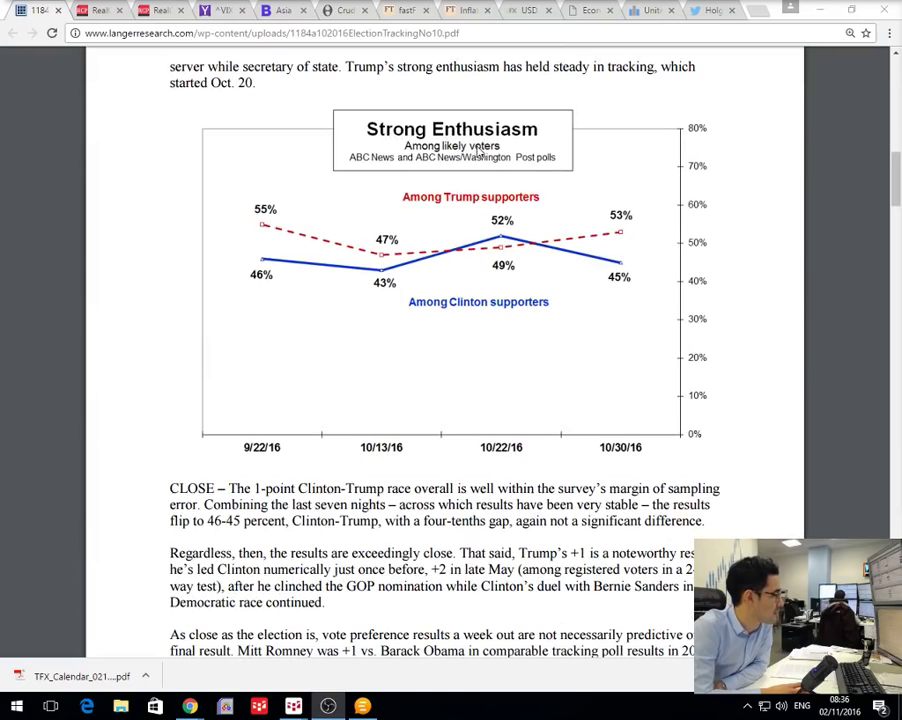
{"action": "mouse_move", "coordinate": [505, 273]}
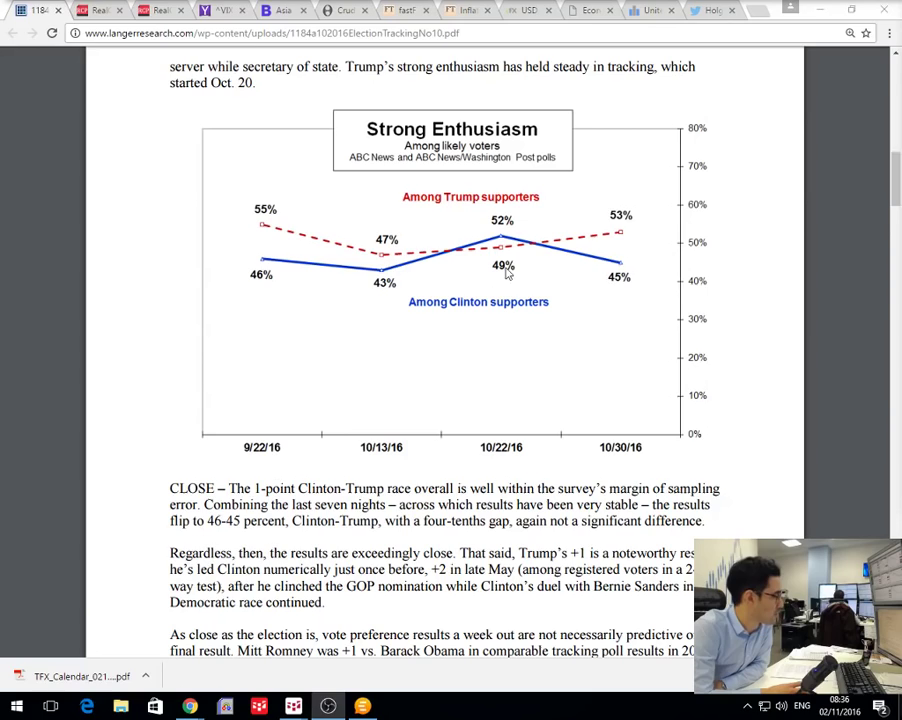
{"action": "mouse_move", "coordinate": [610, 253]}
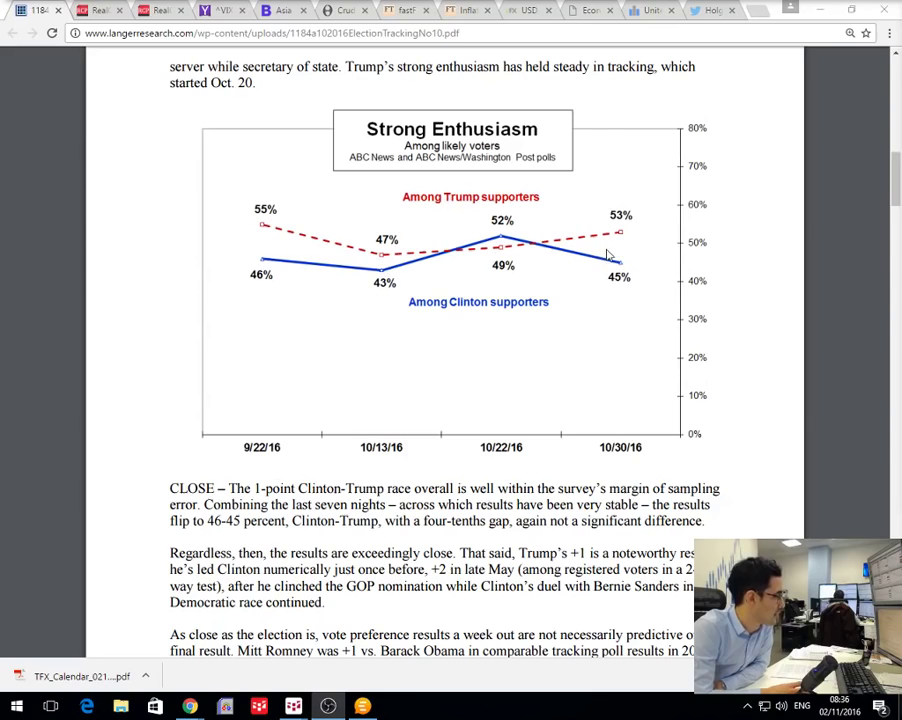
{"action": "mouse_move", "coordinate": [630, 287]}
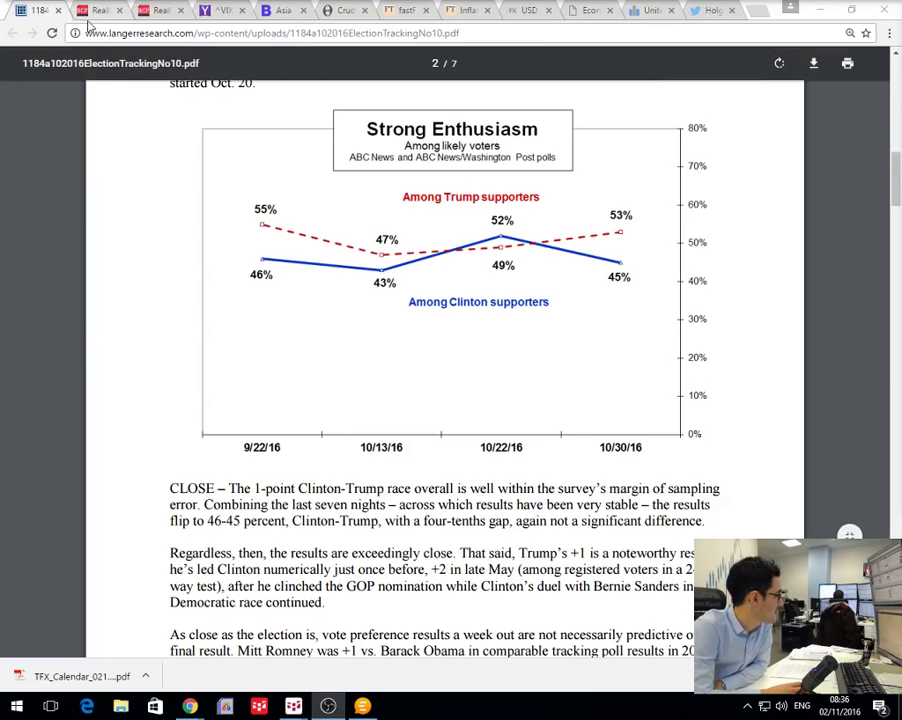
- Show the RealClearPolitics electoral map with its toss-up state poll averages
{"action": "left_click", "coordinate": [99, 10]}
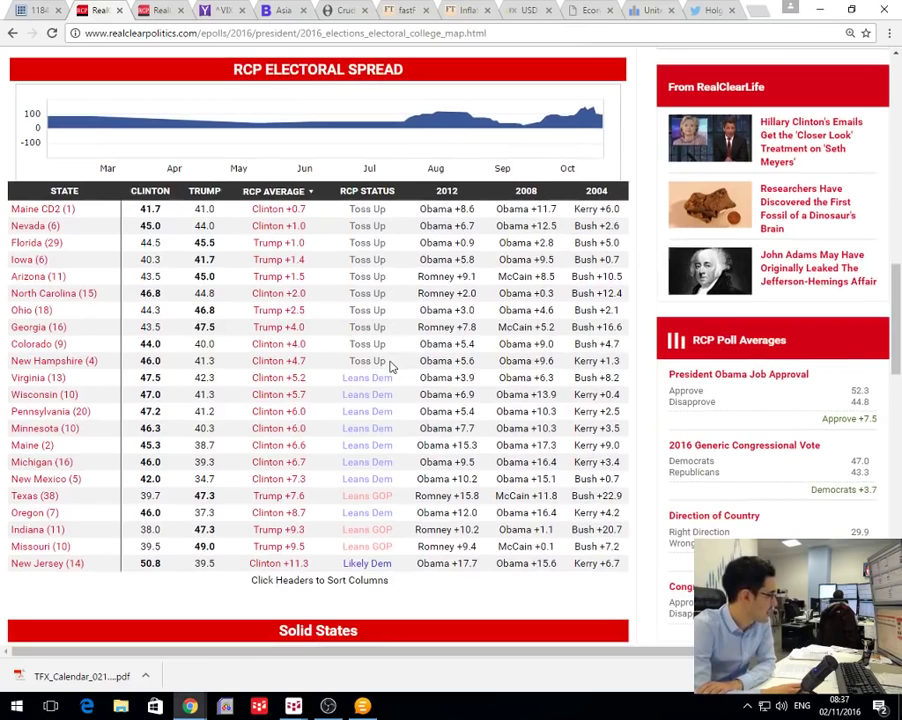
{"action": "mouse_move", "coordinate": [408, 202]}
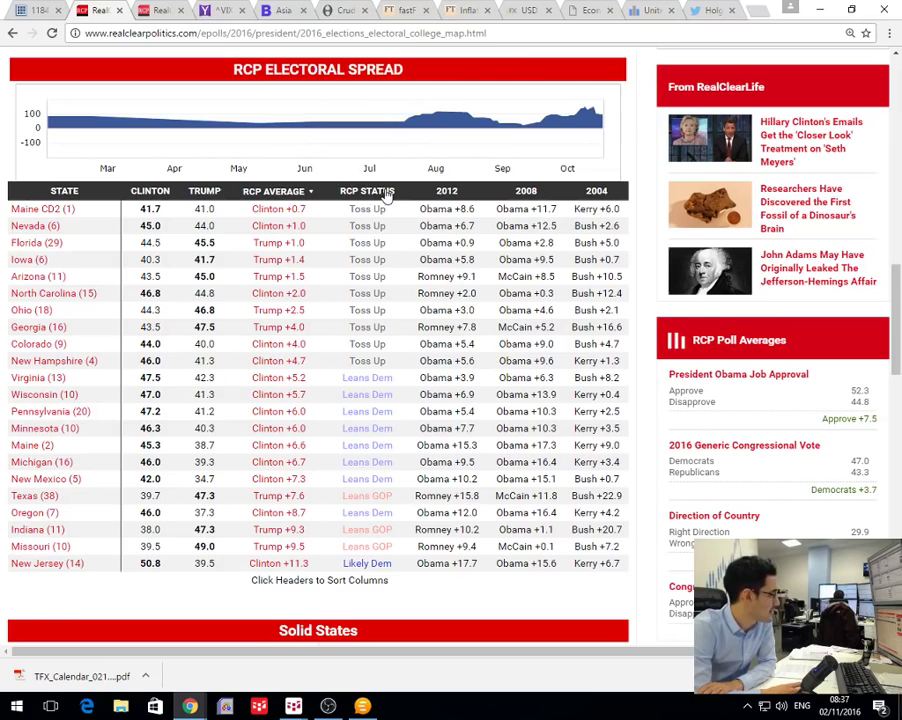
{"action": "mouse_move", "coordinate": [355, 372]}
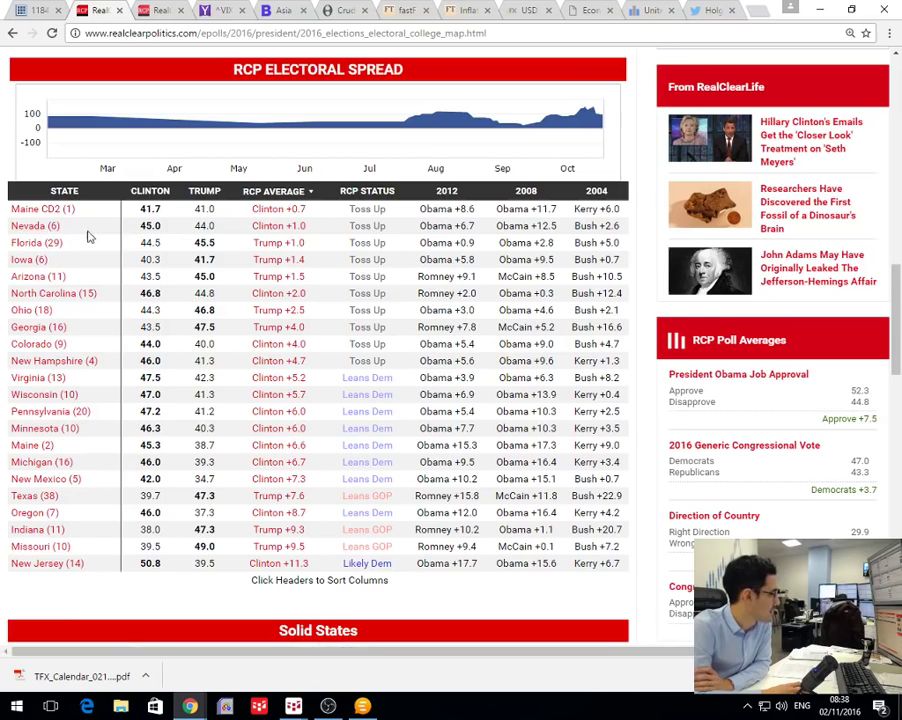
{"action": "mouse_move", "coordinate": [270, 259]}
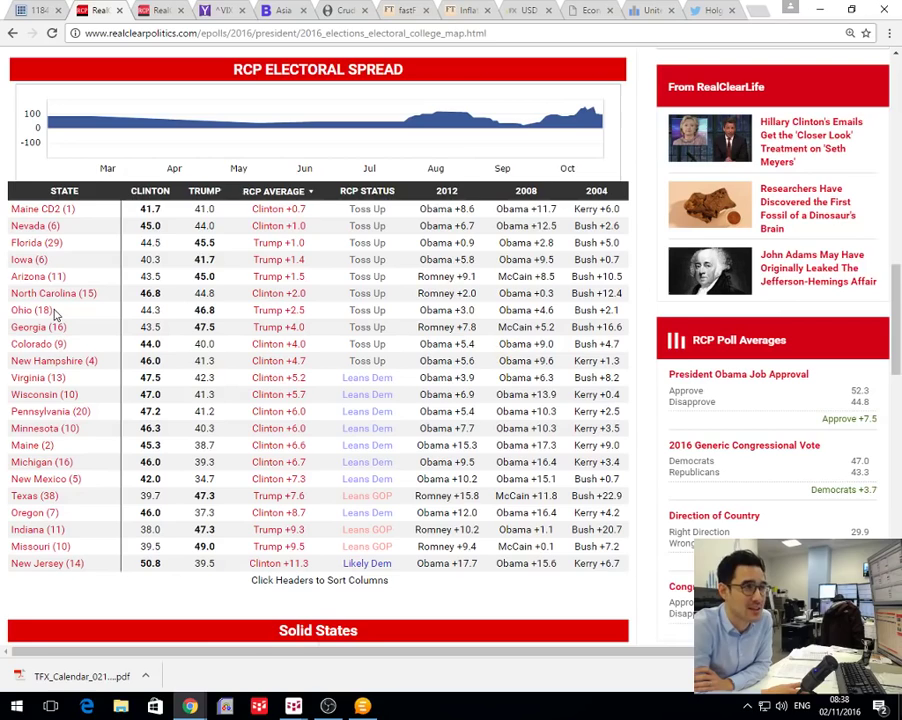
{"action": "mouse_move", "coordinate": [284, 327]}
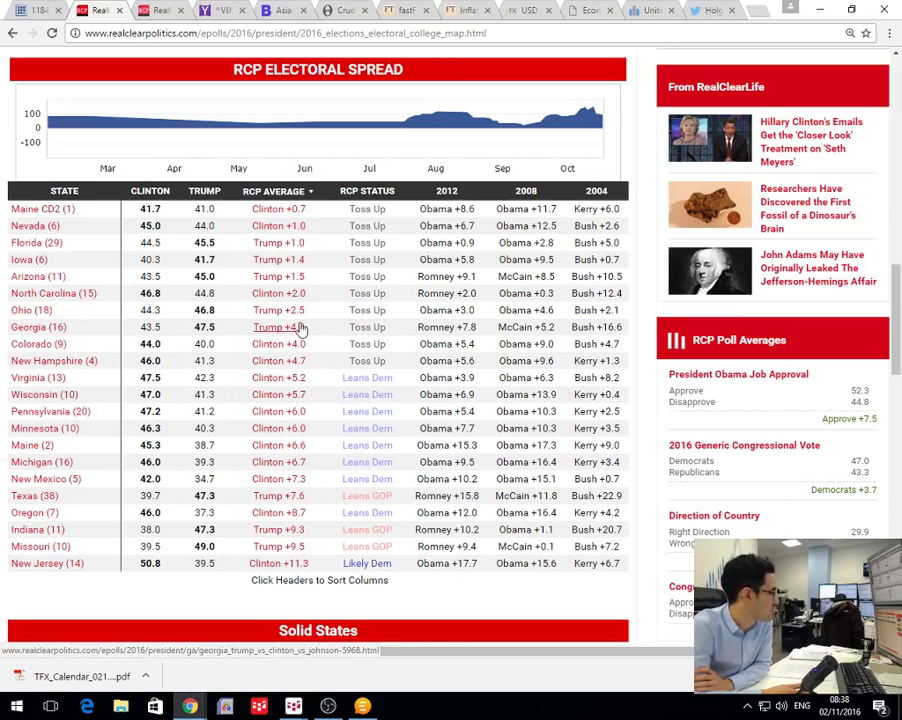
{"action": "mouse_move", "coordinate": [80, 317]}
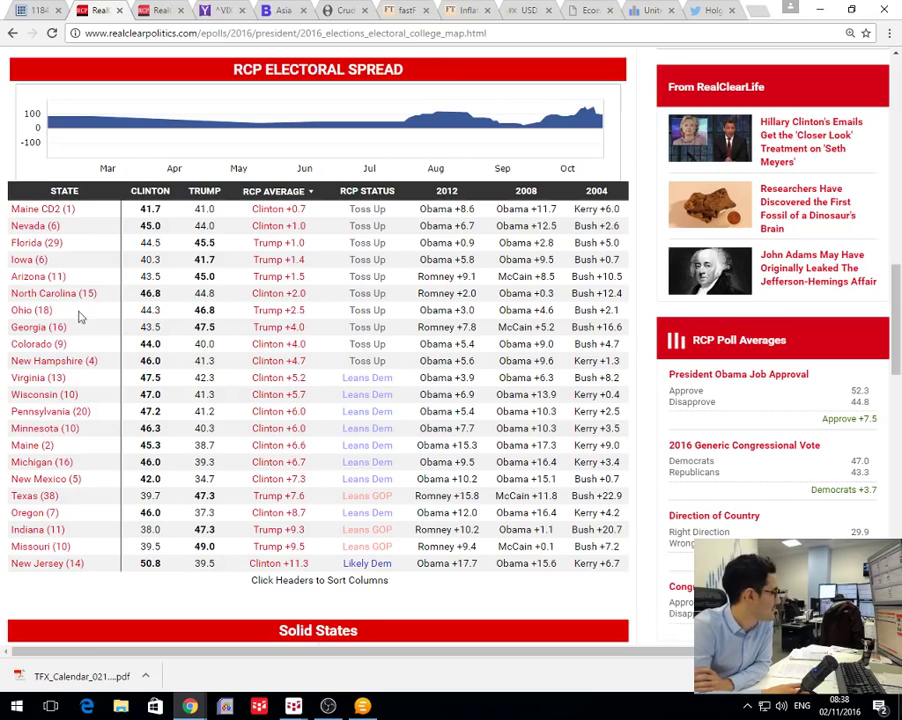
{"action": "mouse_move", "coordinate": [205, 250]}
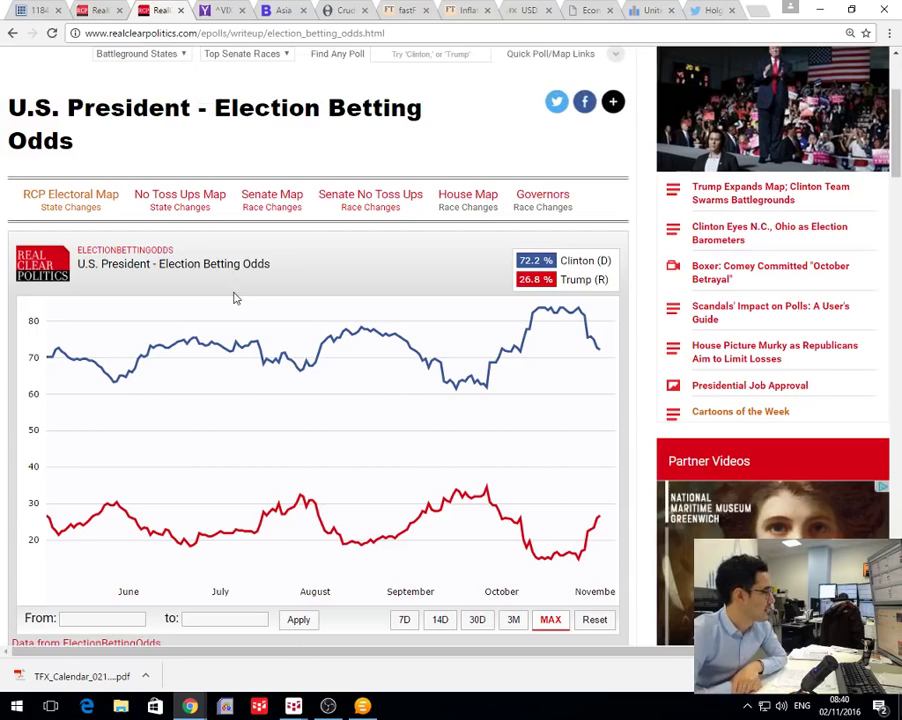
{"action": "mouse_move", "coordinate": [600, 358]}
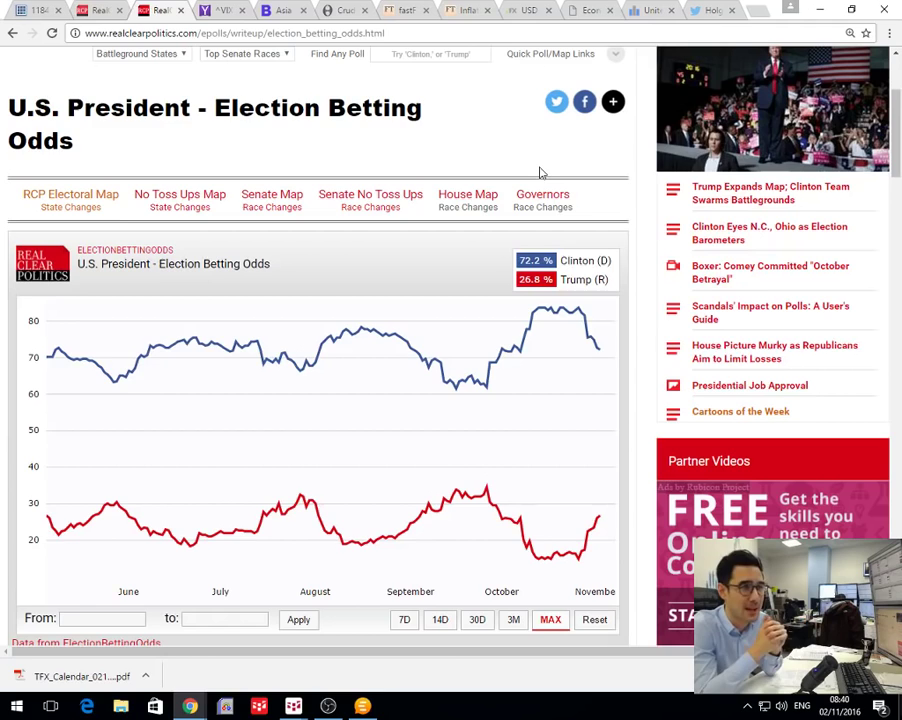
- View the Yahoo Finance six-month VIX chart showing its latest close
{"action": "left_click", "coordinate": [225, 10]}
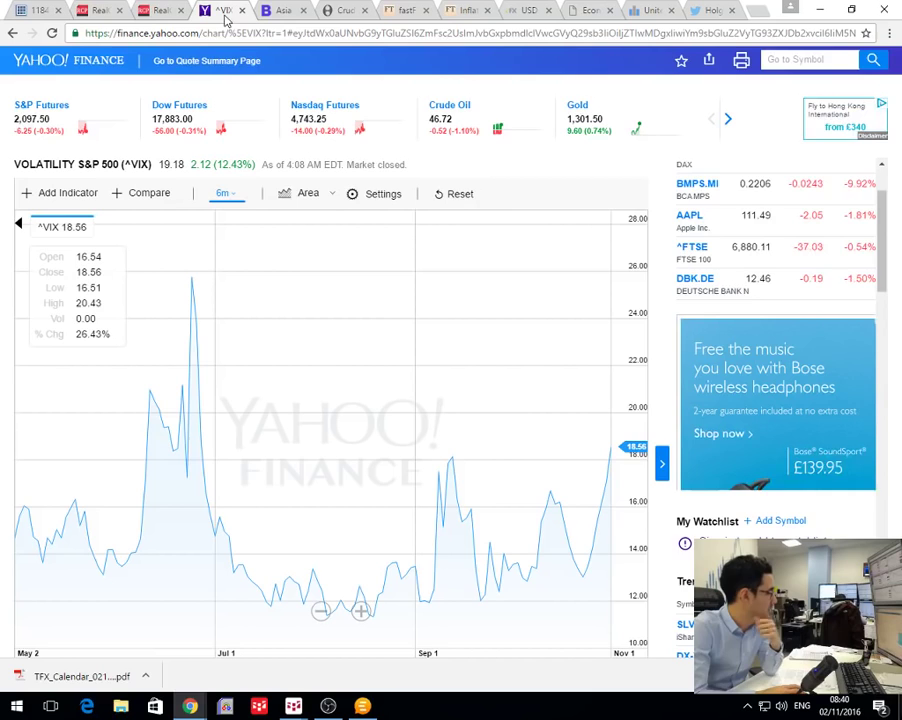
{"action": "scroll", "scroll_direction": "down", "scroll_amount": 3}
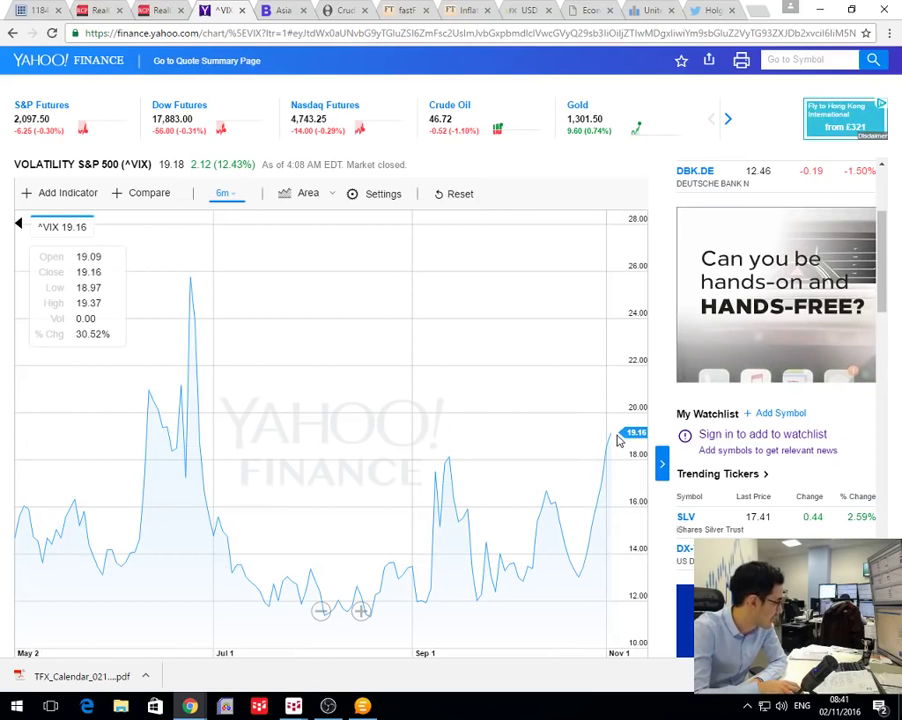
{"action": "mouse_move", "coordinate": [449, 460]}
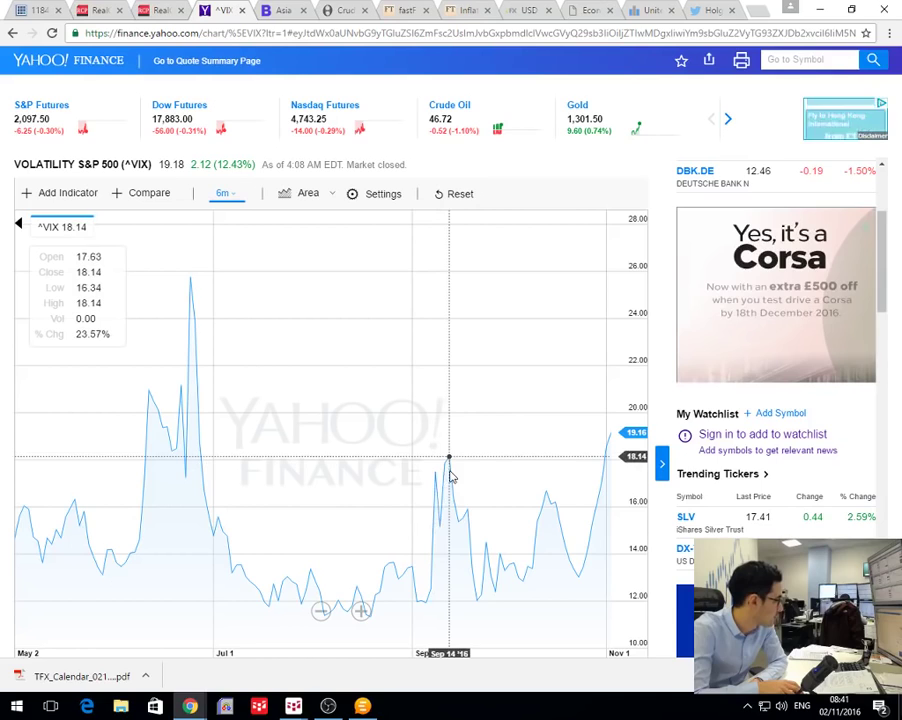
{"action": "mouse_move", "coordinate": [452, 490]}
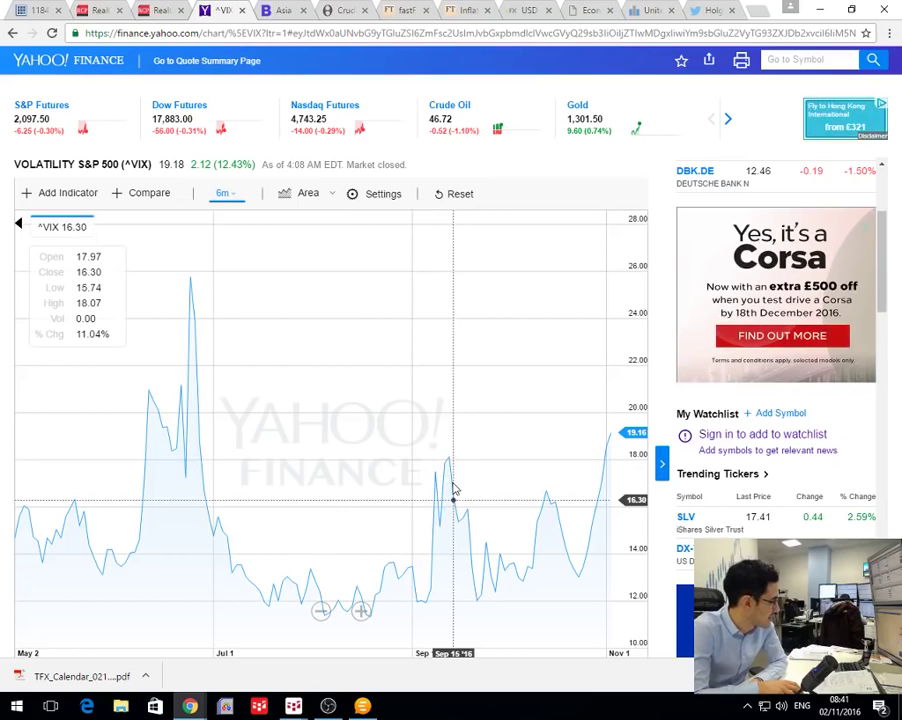
{"action": "mouse_move", "coordinate": [612, 437]}
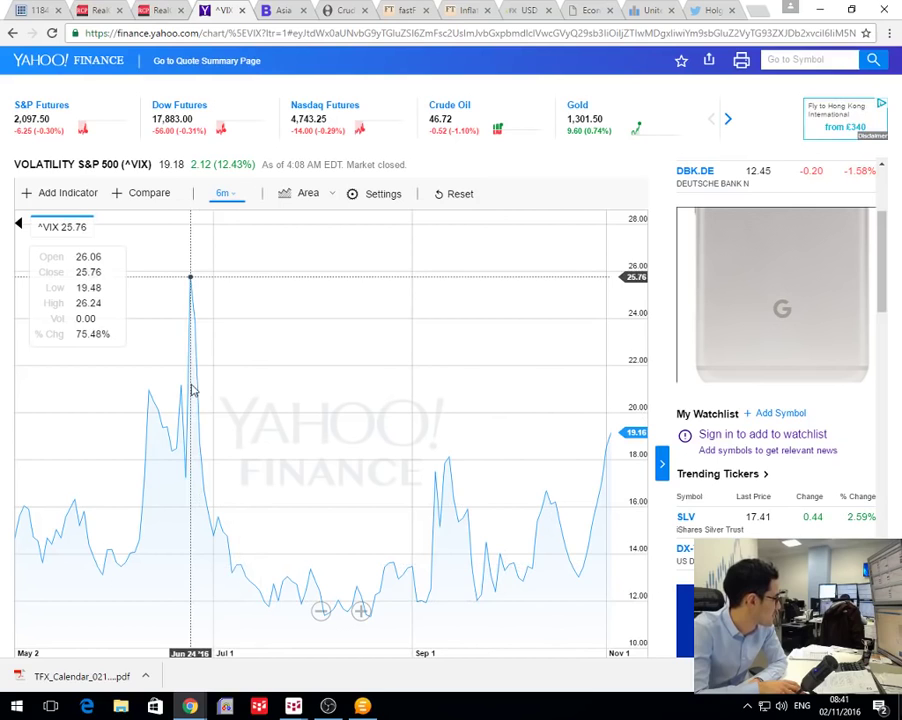
{"action": "mouse_move", "coordinate": [200, 305]}
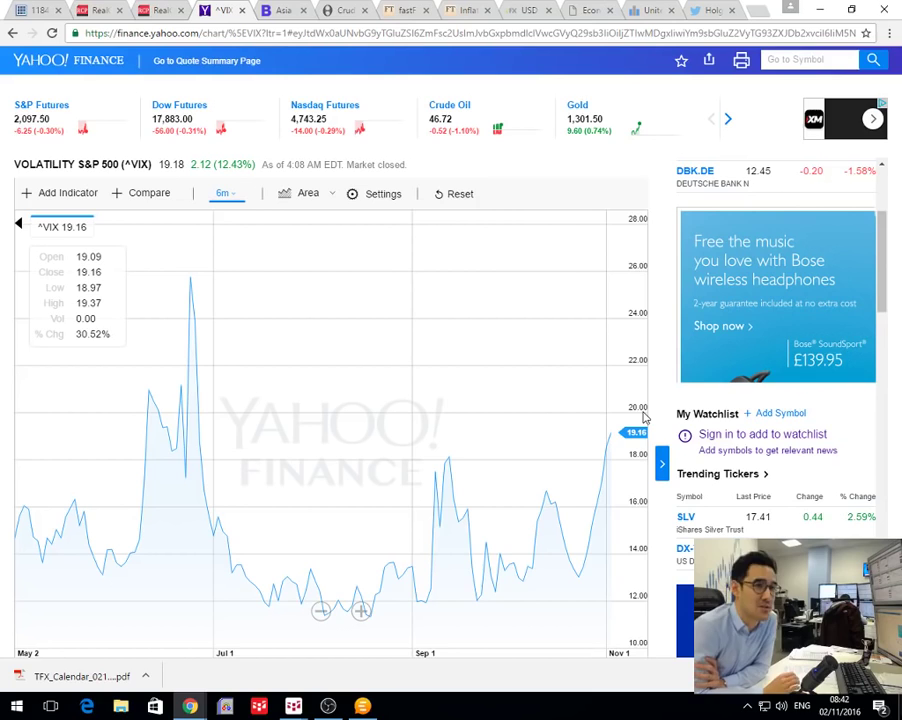
- Bring up the CQG Gold daily chart beside crude oil and Treasury charts
{"action": "left_click", "coordinate": [283, 10]}
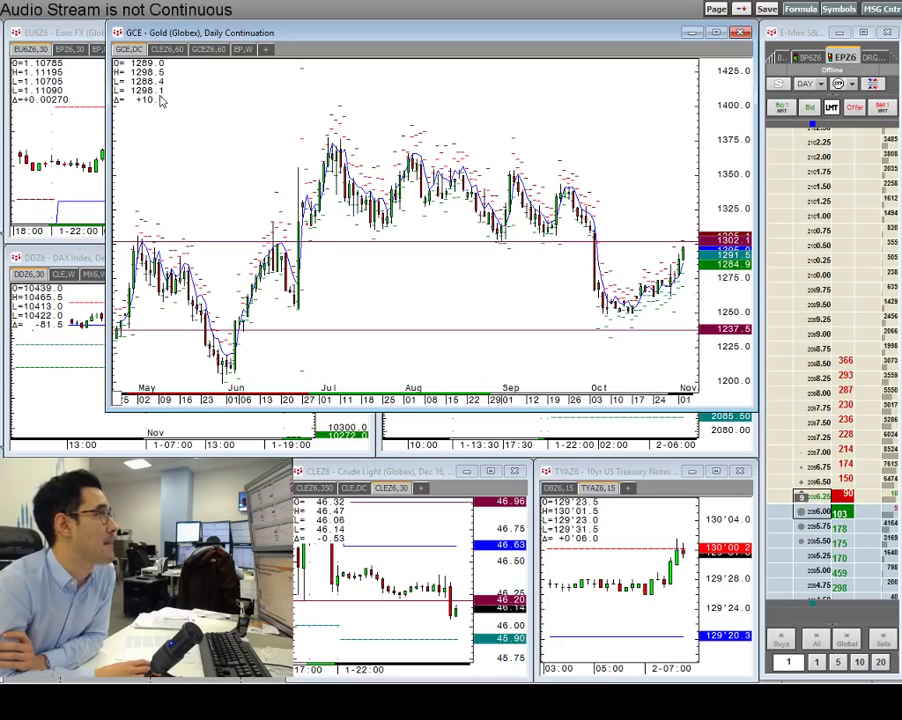
{"action": "mouse_move", "coordinate": [563, 257]}
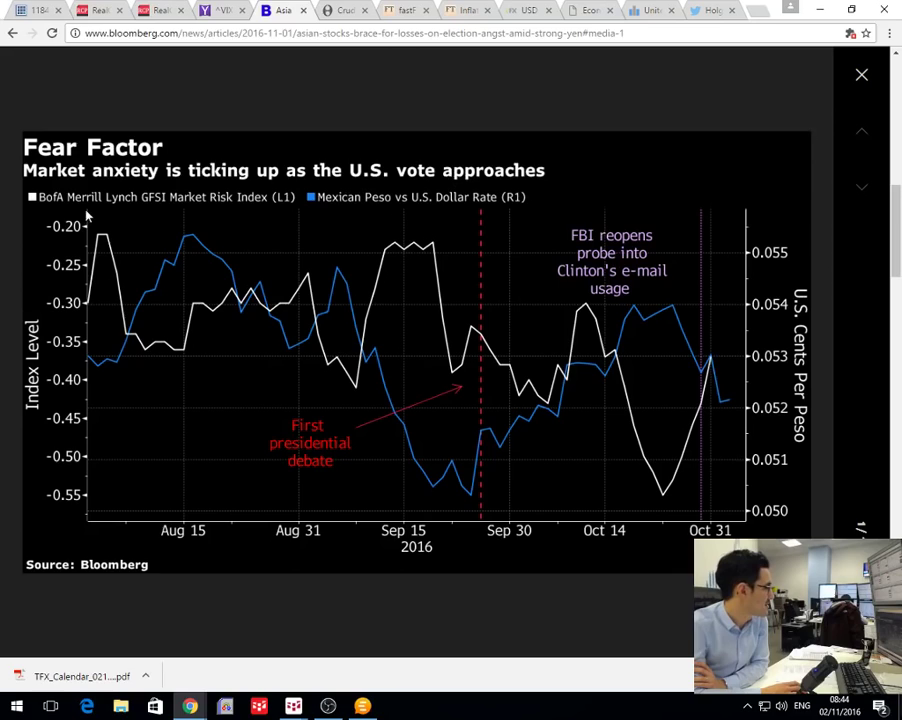
{"action": "mouse_move", "coordinate": [725, 358]}
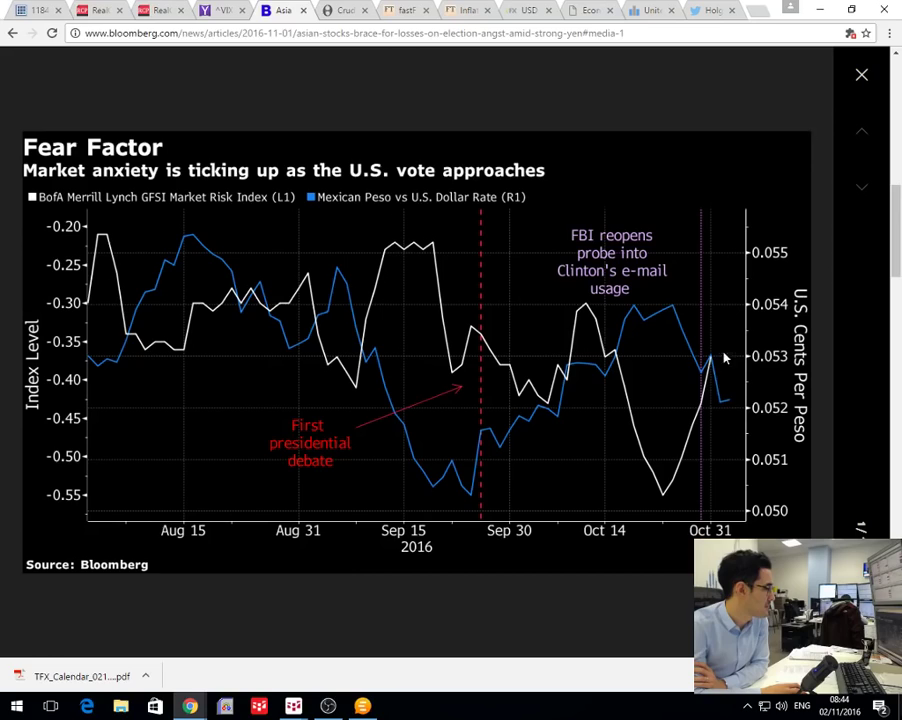
{"action": "mouse_move", "coordinate": [702, 484]}
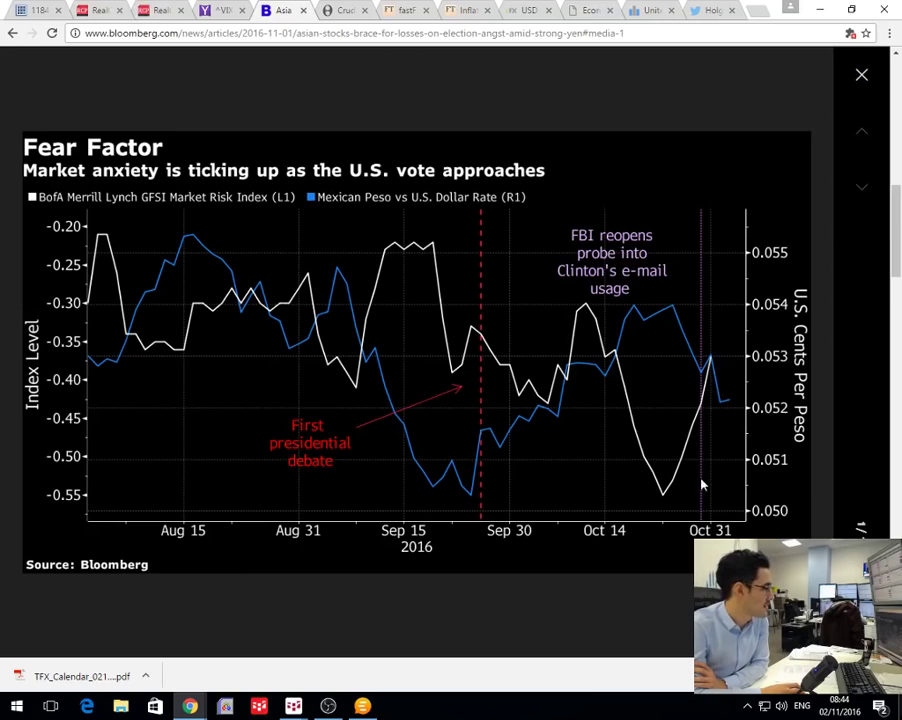
{"action": "mouse_move", "coordinate": [730, 410]}
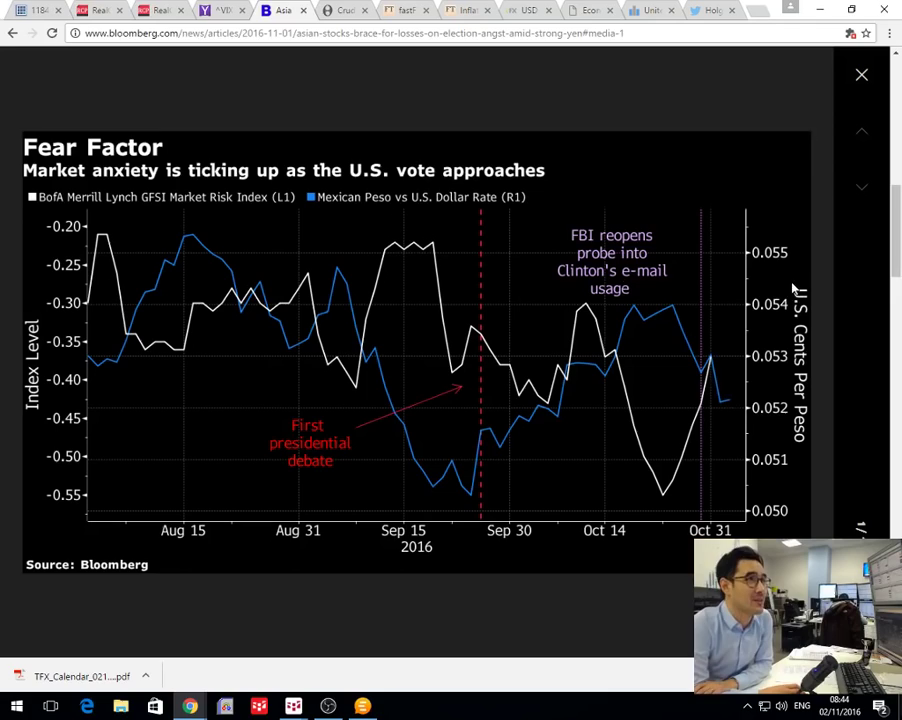
{"action": "mouse_move", "coordinate": [745, 318]}
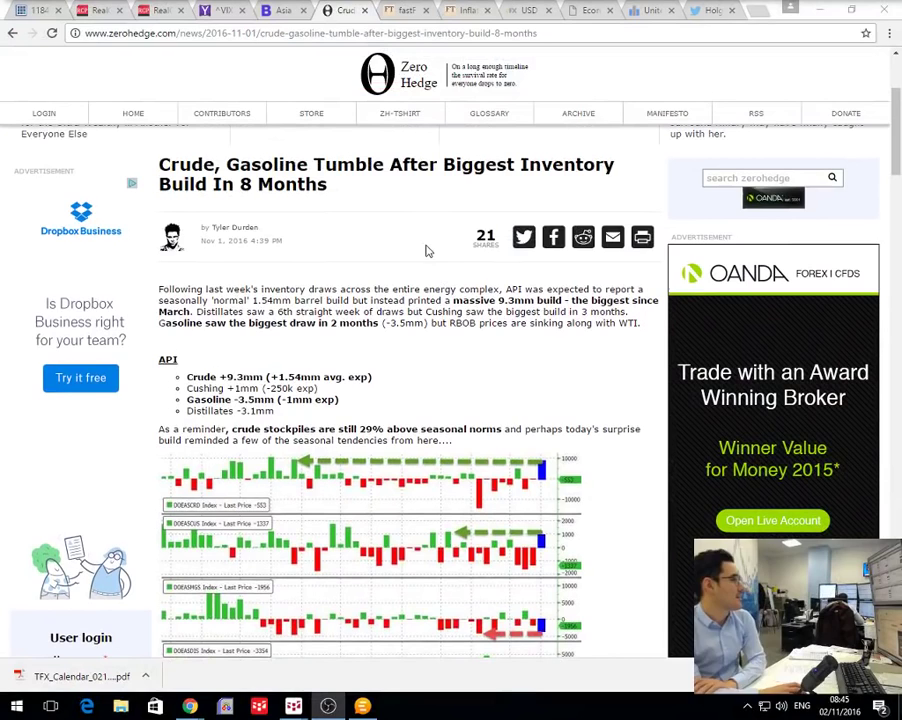
- Read down to the API figures and inventory charts showing the +9.3mm crude build
{"action": "scroll", "scroll_direction": "down", "scroll_amount": 3}
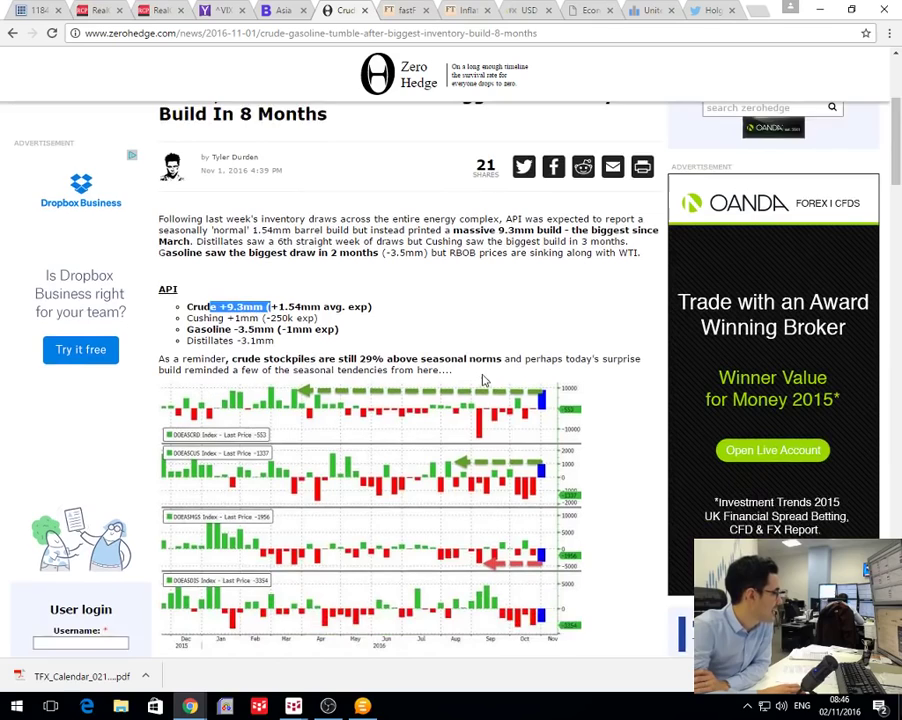
{"action": "scroll", "scroll_direction": "down", "scroll_amount": 3}
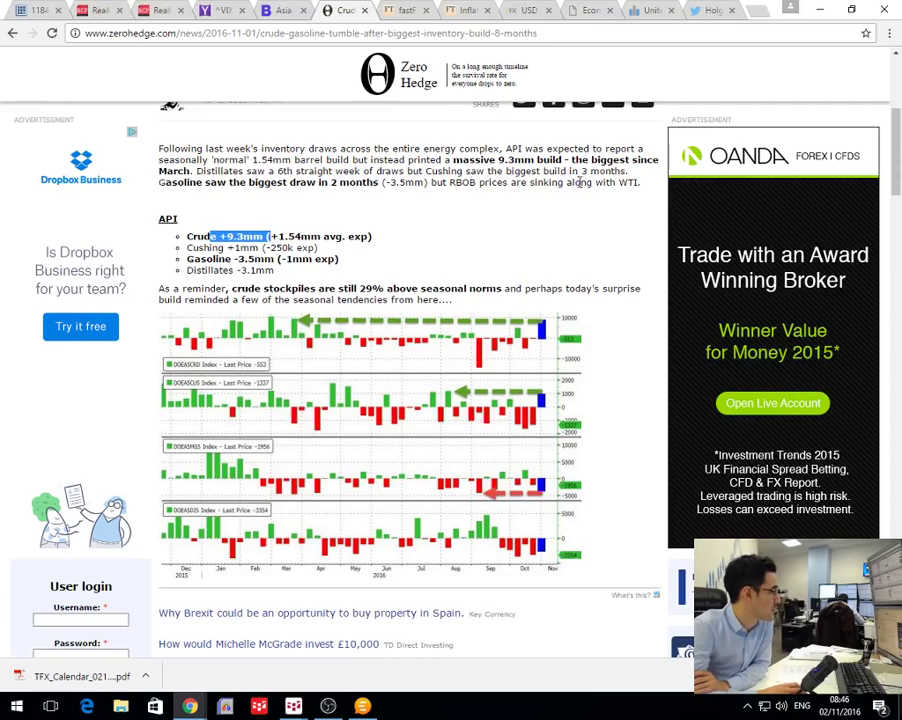
{"action": "mouse_move", "coordinate": [558, 412]}
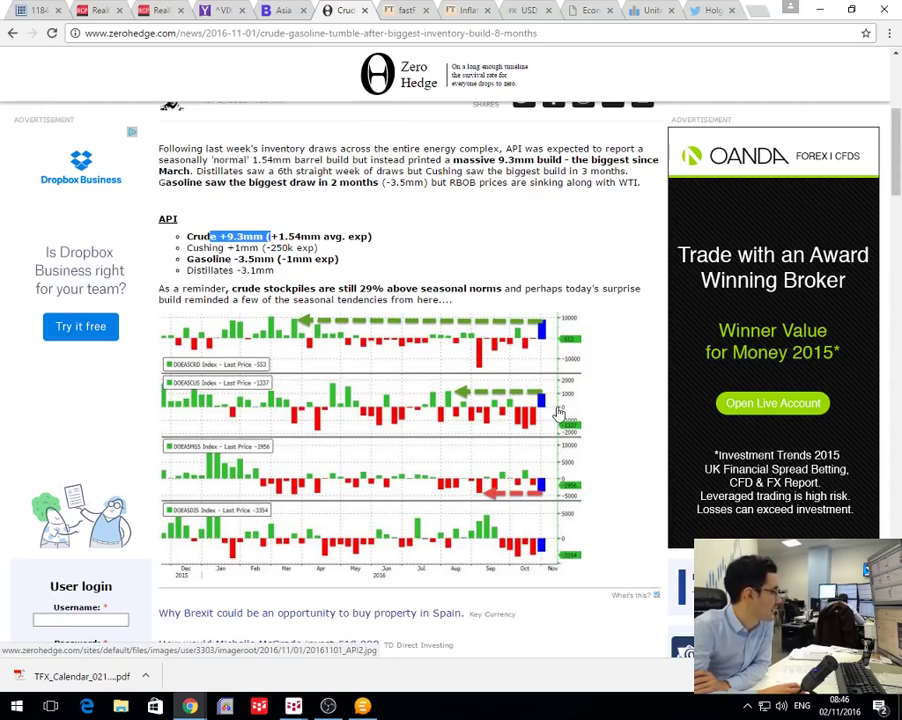